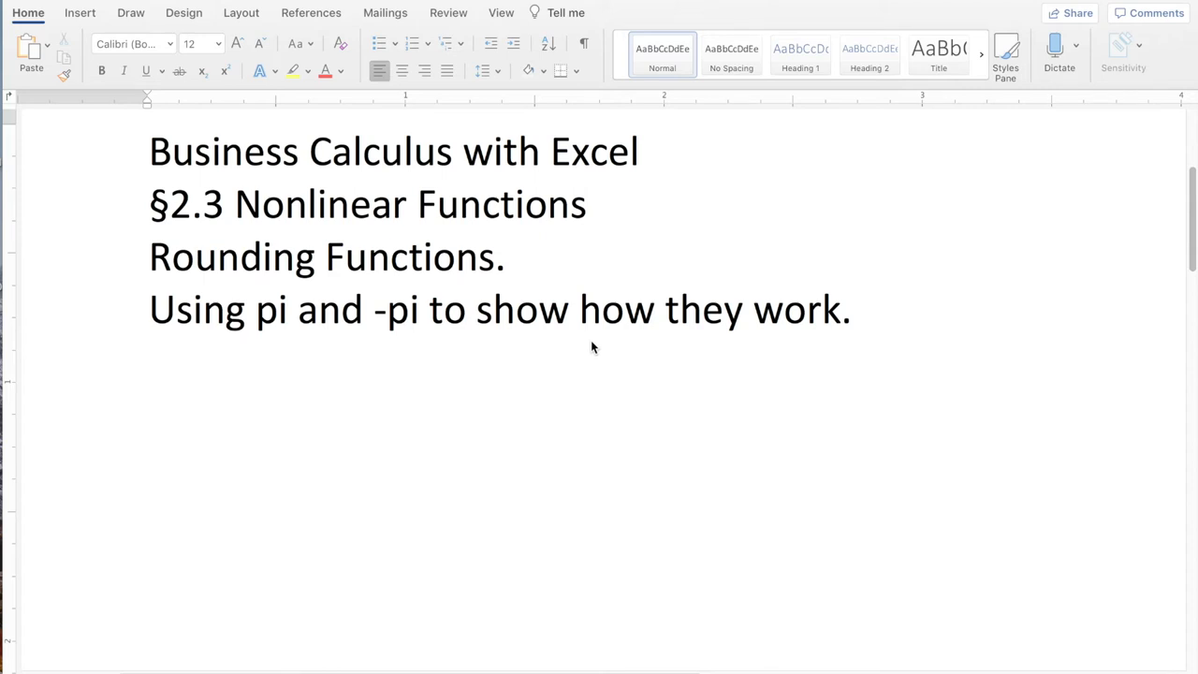
mouse_move(890, 3)
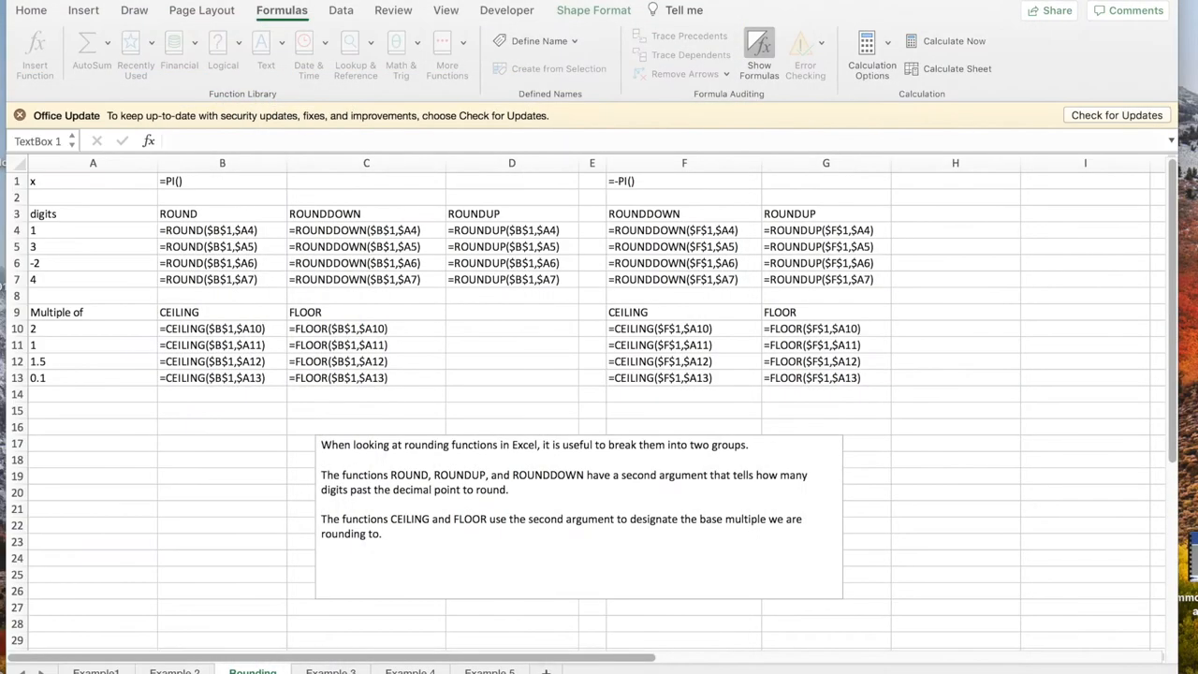
mouse_move(408, 334)
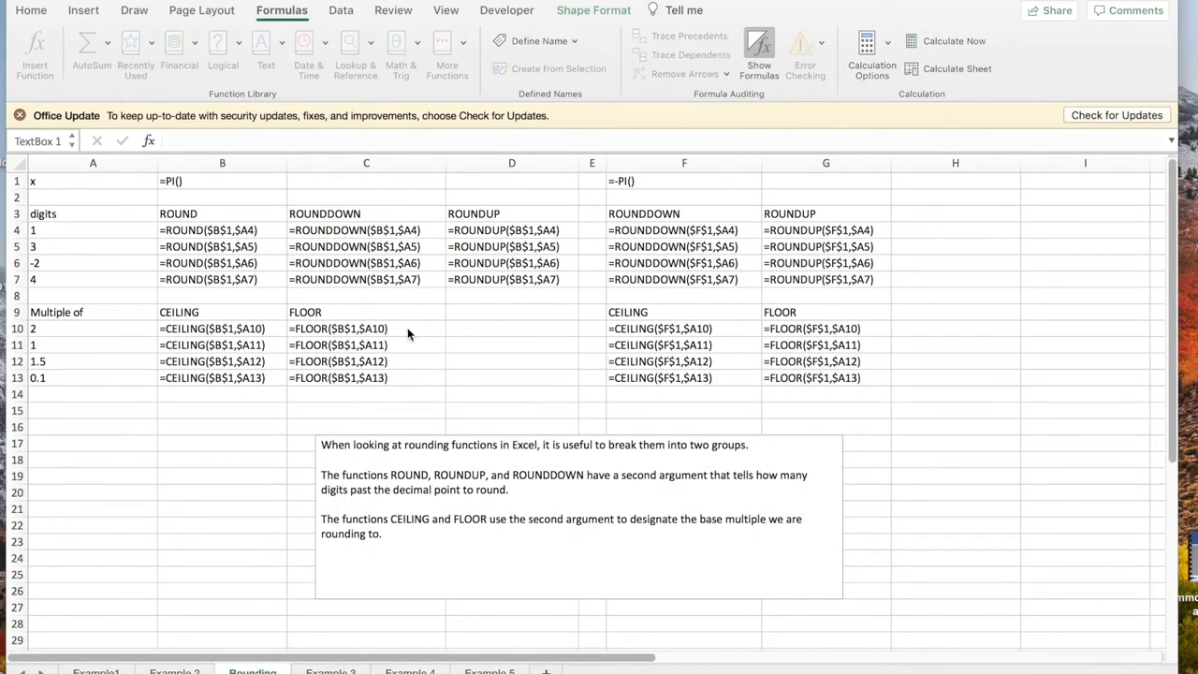
mouse_move(236, 247)
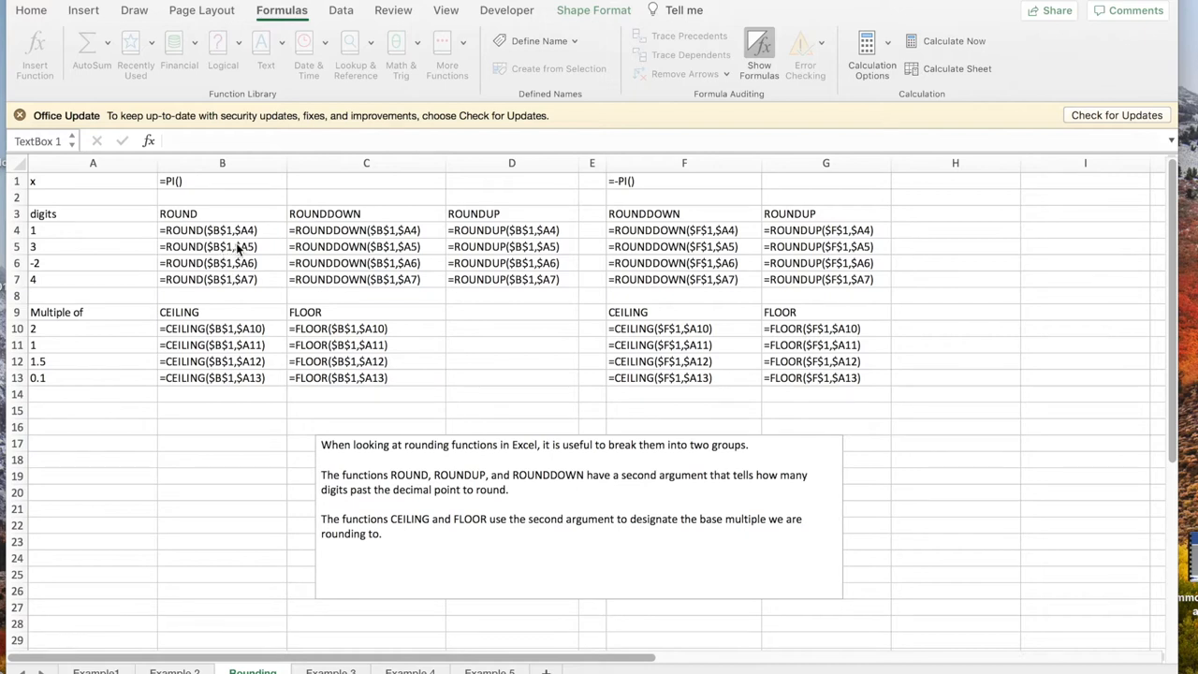
mouse_move(269, 225)
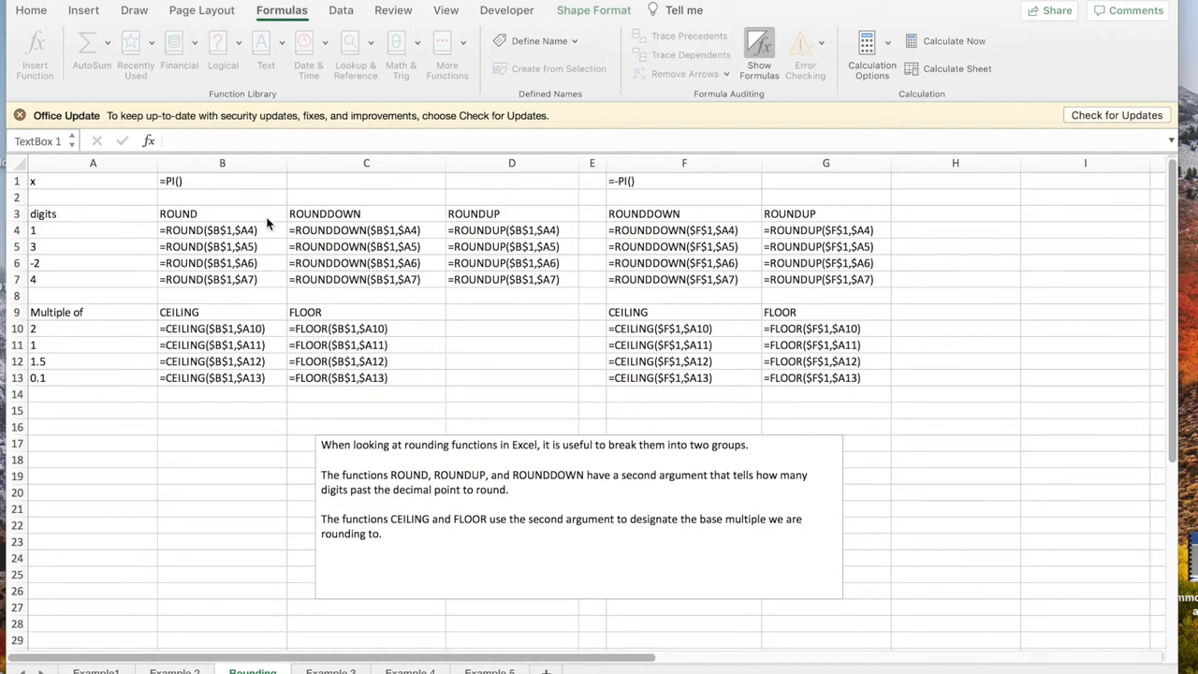
mouse_move(219, 315)
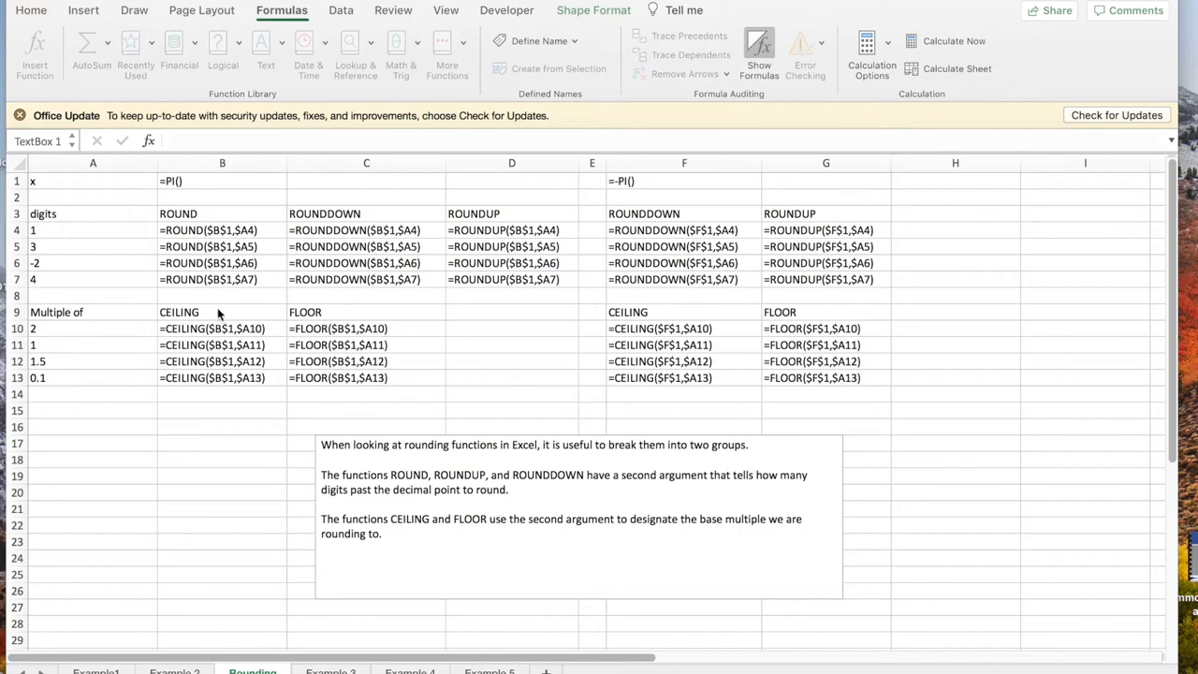
mouse_move(251, 269)
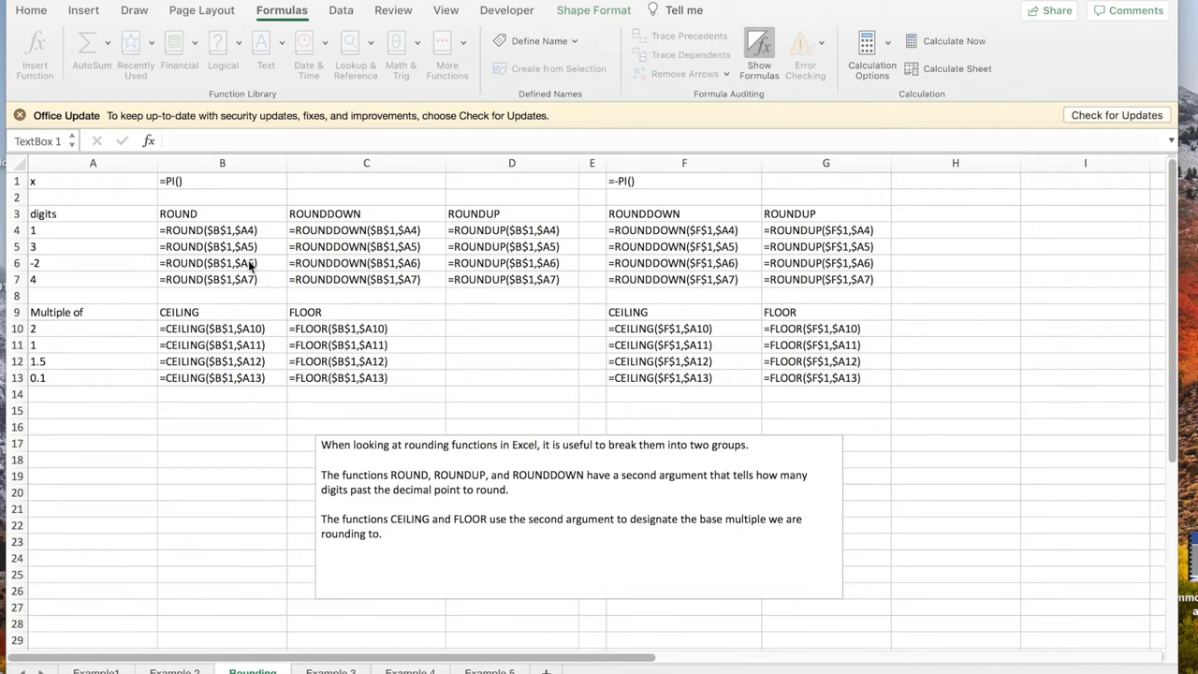
mouse_move(104, 263)
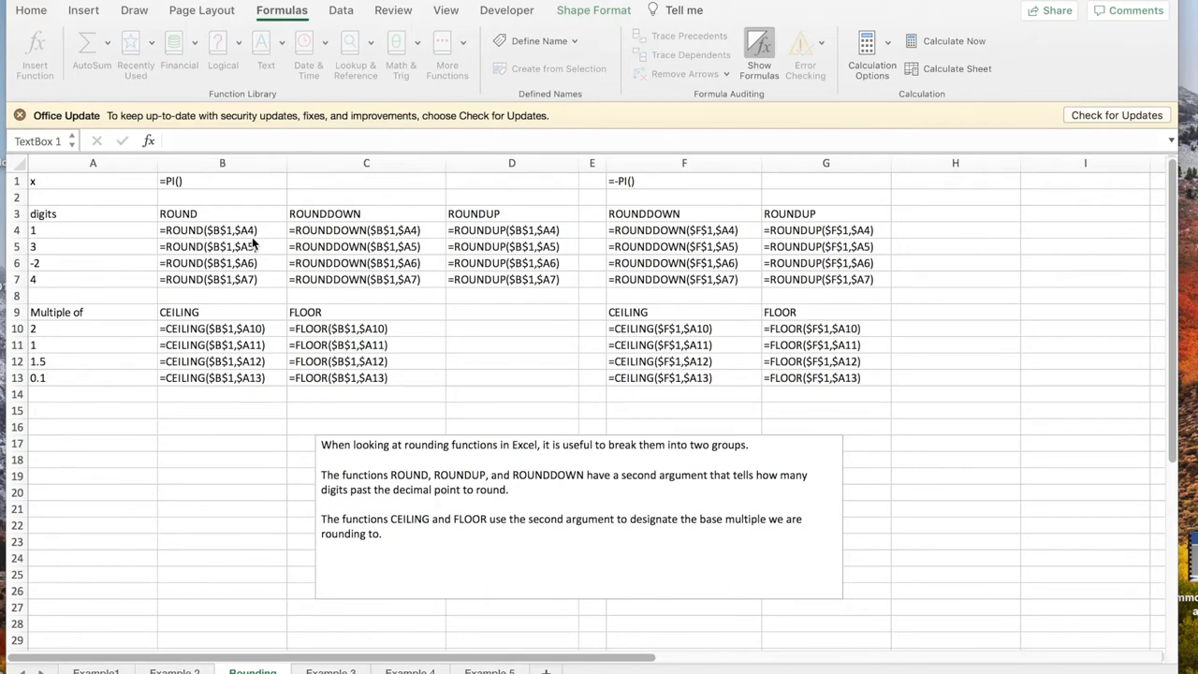
mouse_move(81, 232)
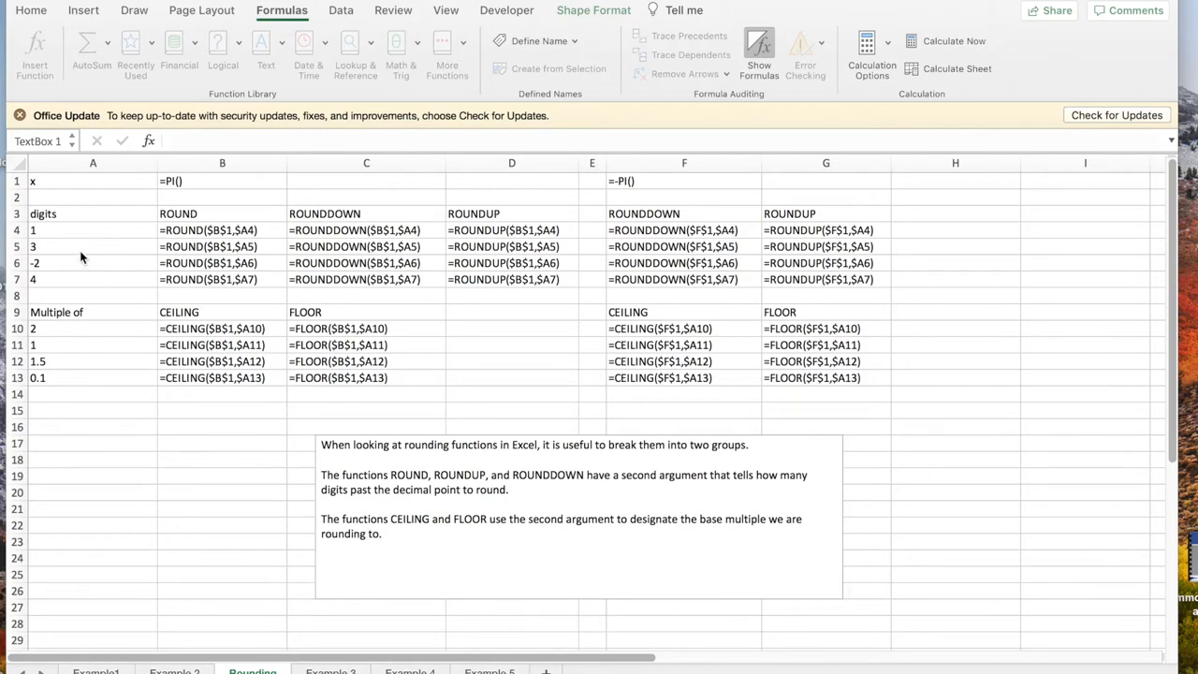
mouse_move(75, 266)
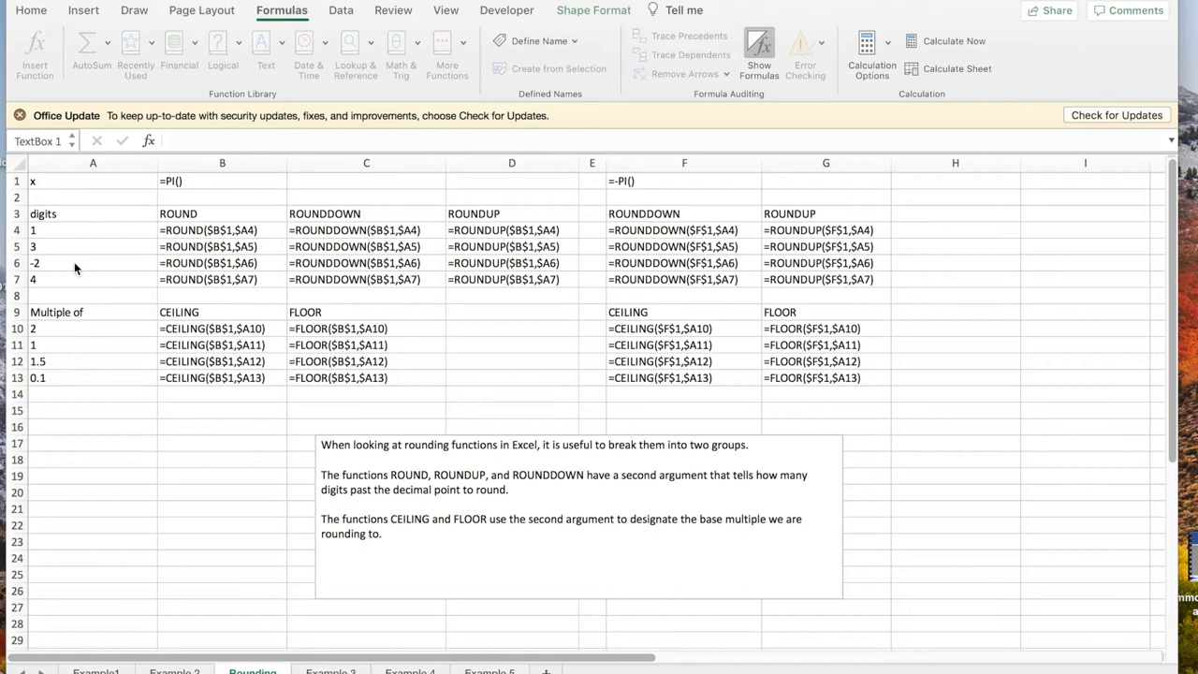
mouse_move(161, 322)
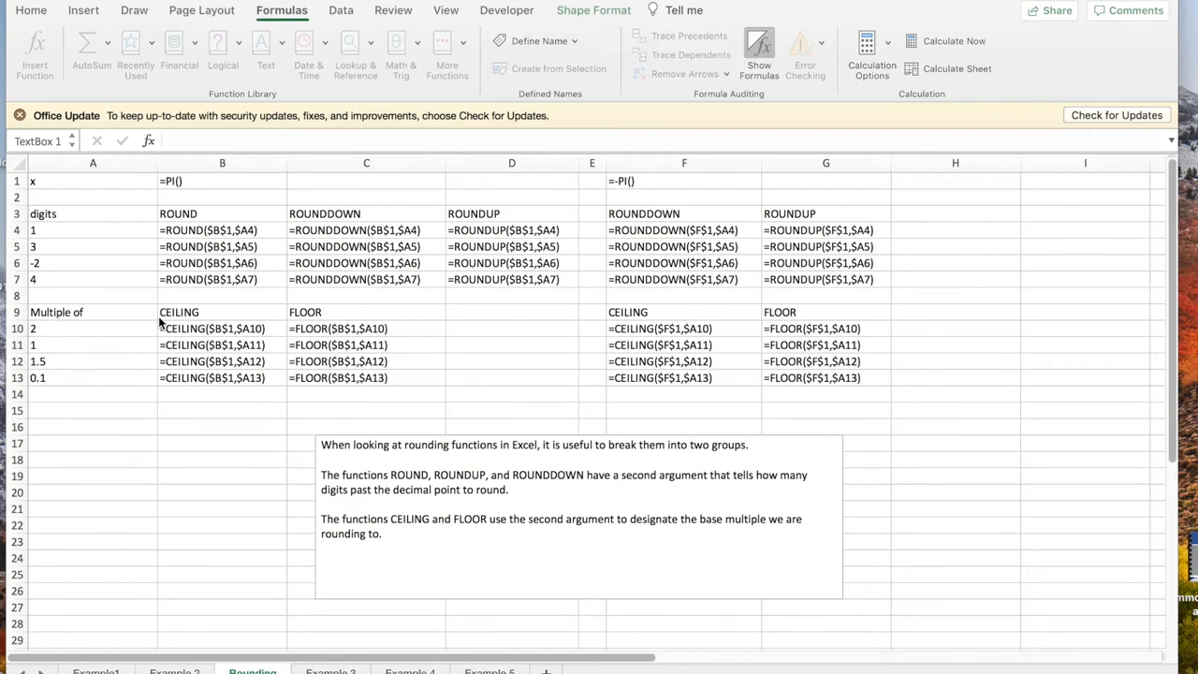
mouse_move(86, 335)
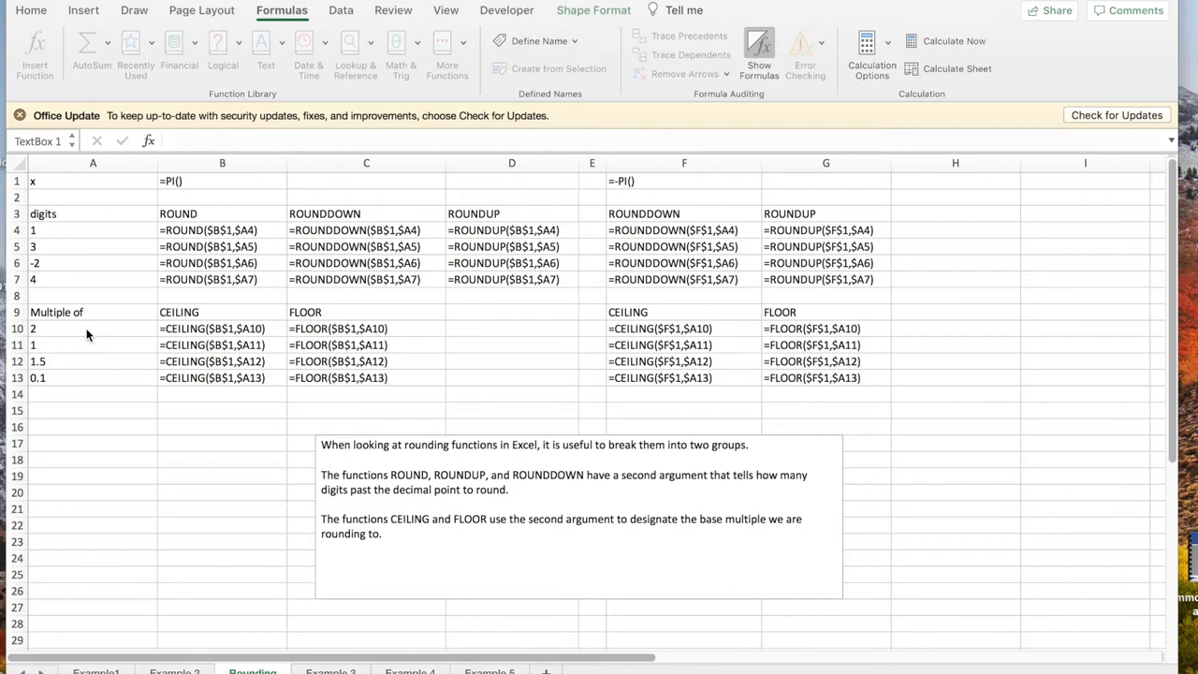
mouse_move(71, 341)
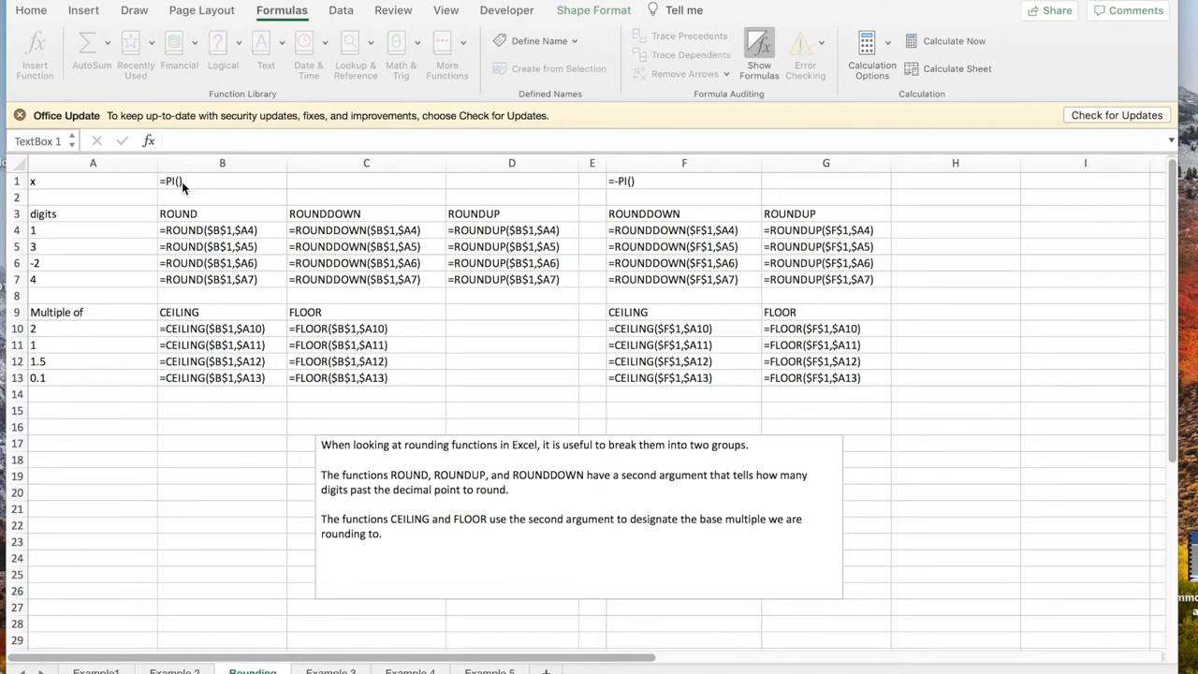
mouse_move(254, 176)
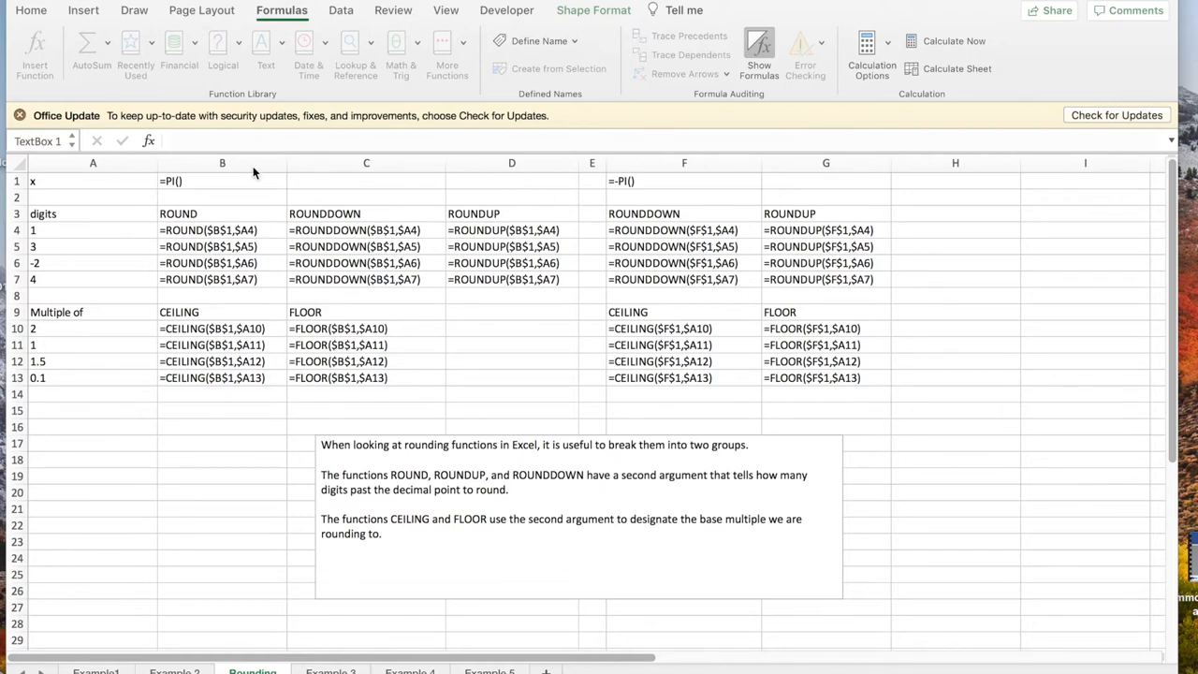
Step: Turn off Show Formulas so the sheet displays the rounded values of pi and -pi
click(221, 179)
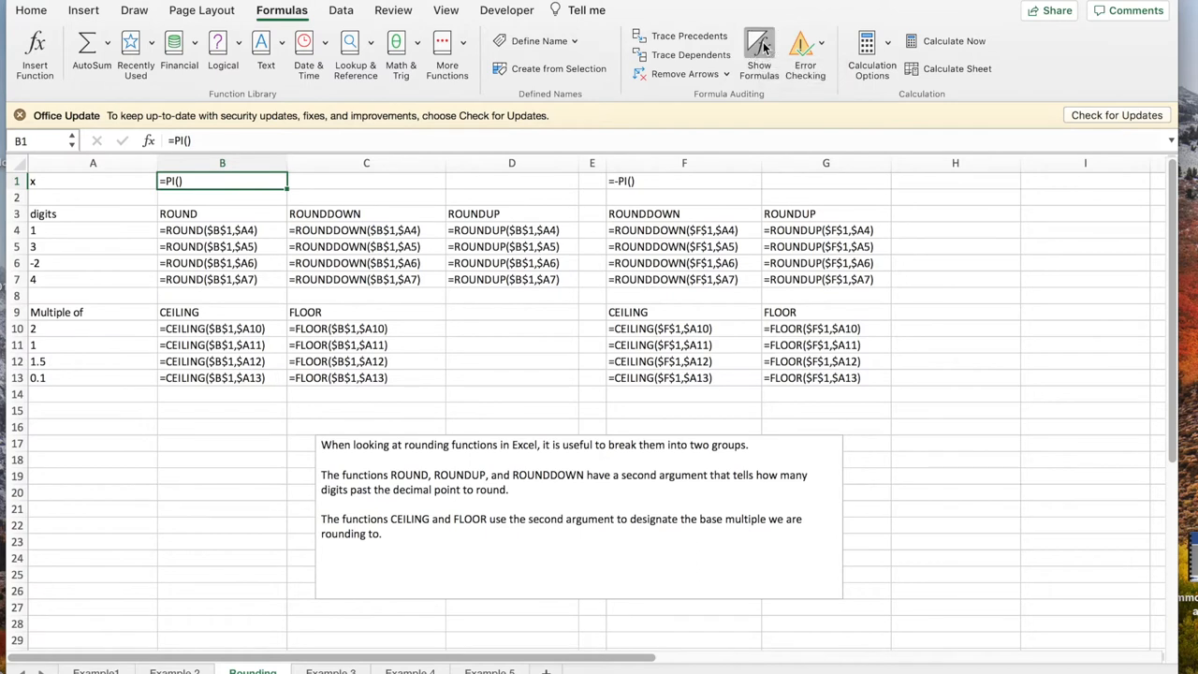
click(760, 54)
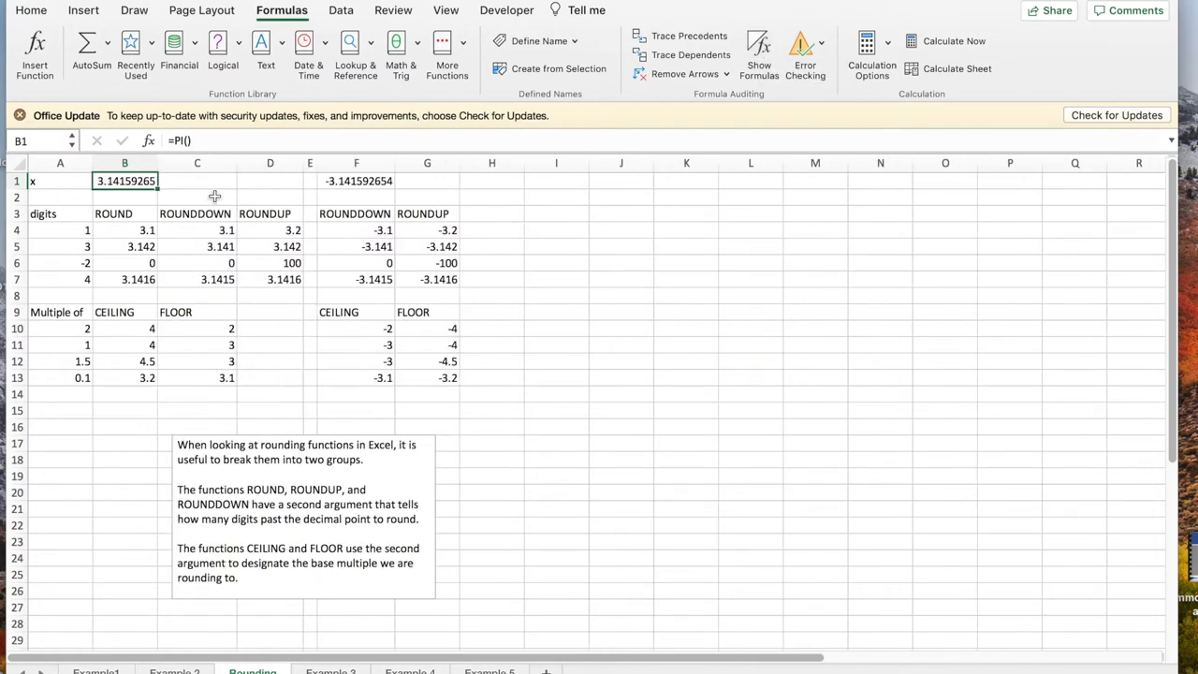
mouse_move(127, 236)
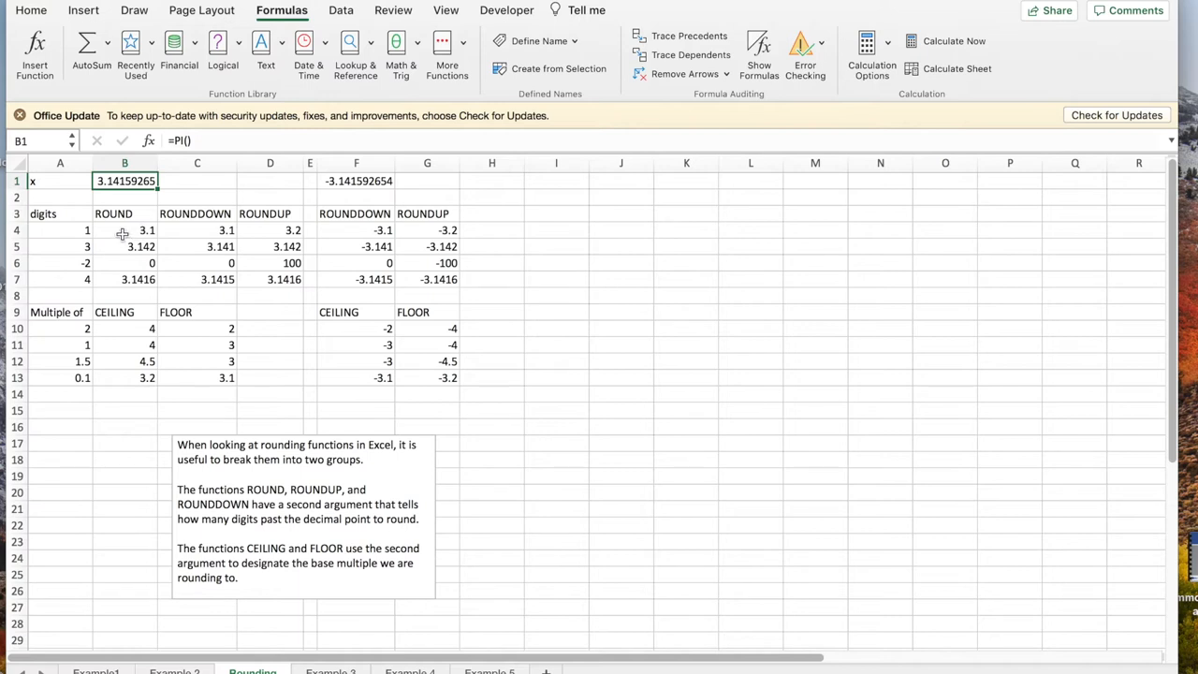
mouse_move(122, 253)
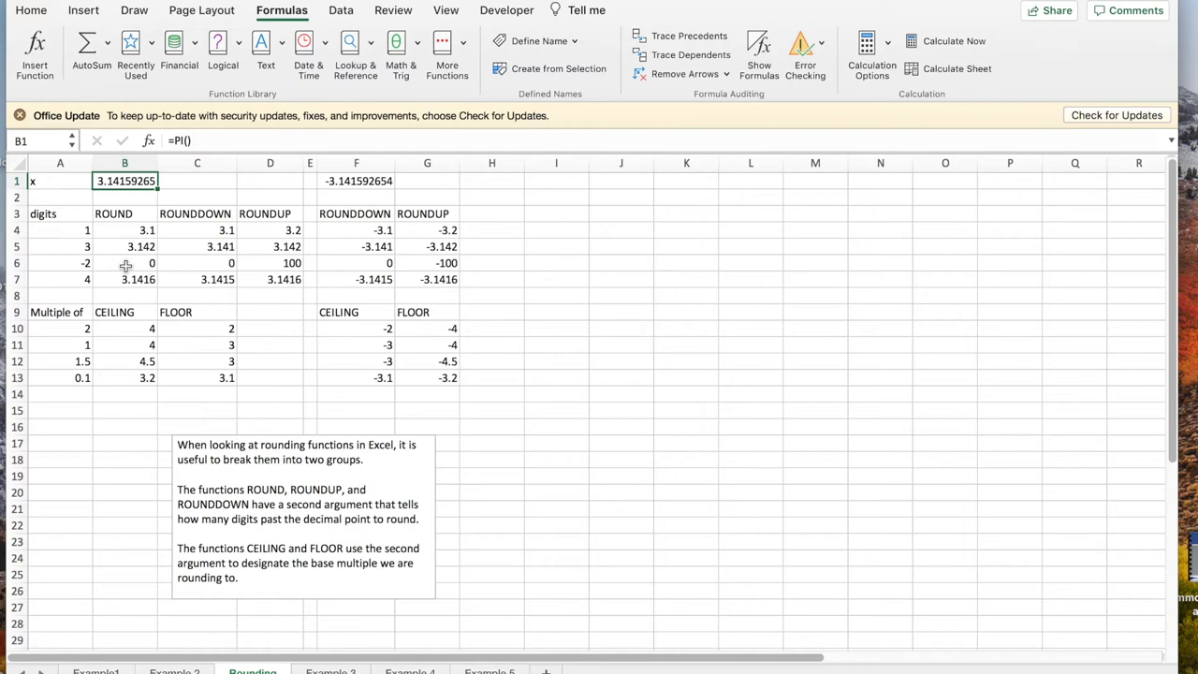
mouse_move(83, 247)
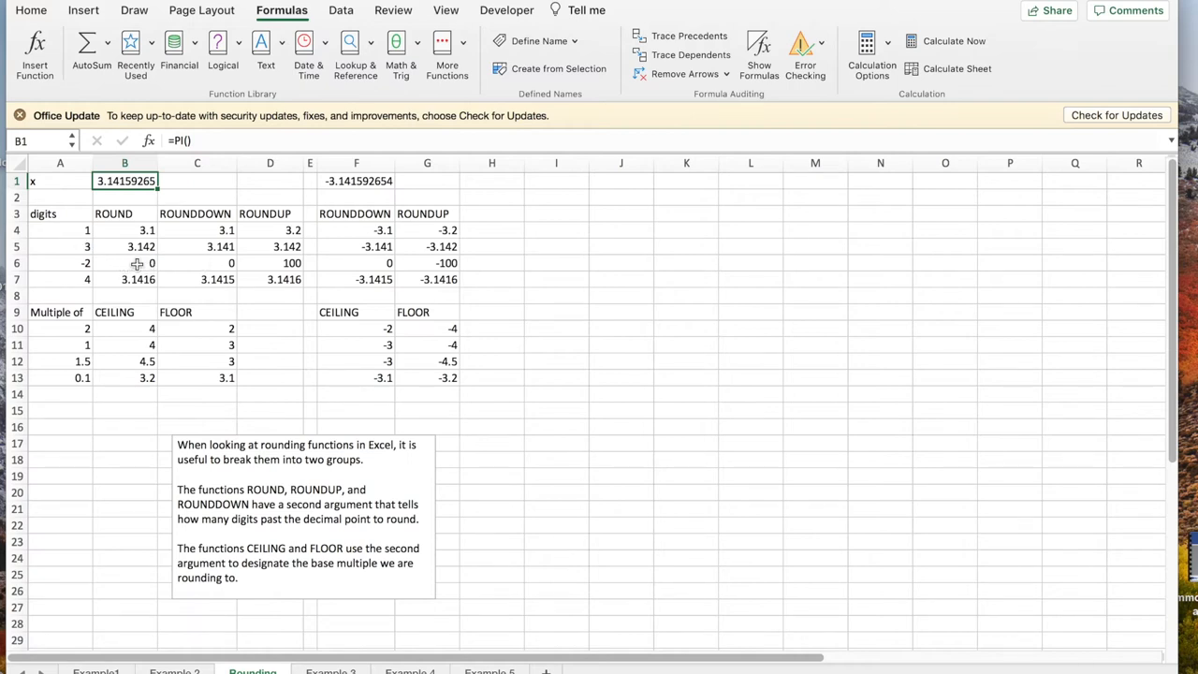
mouse_move(139, 288)
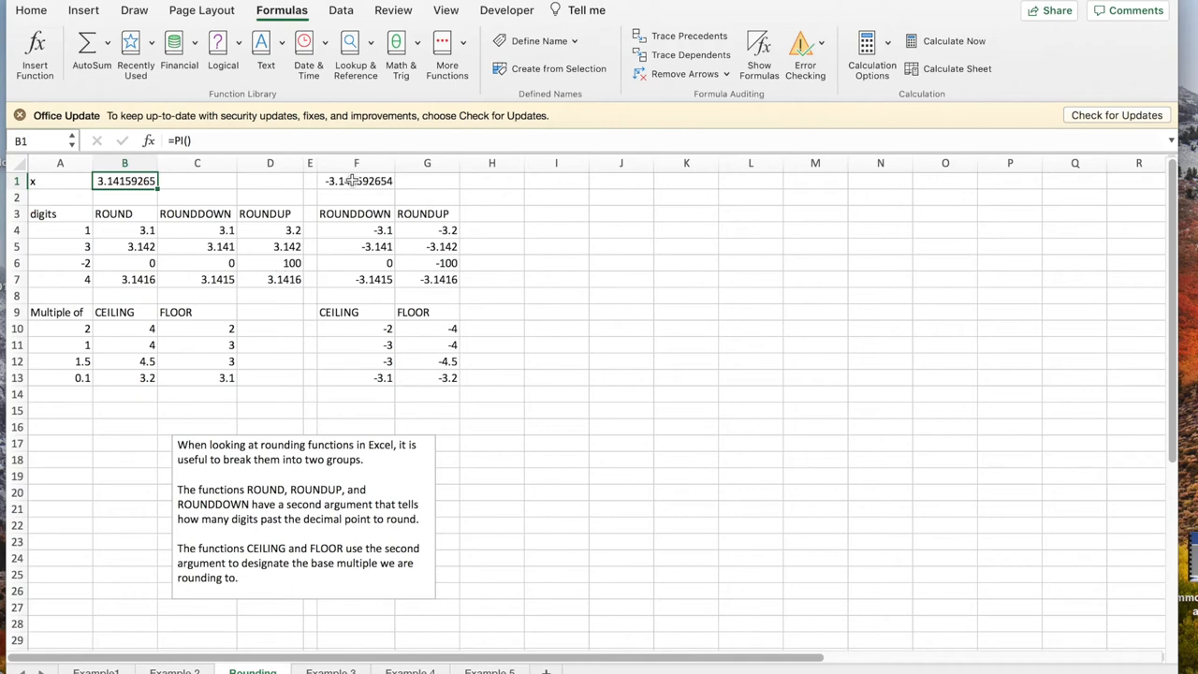
mouse_move(373, 191)
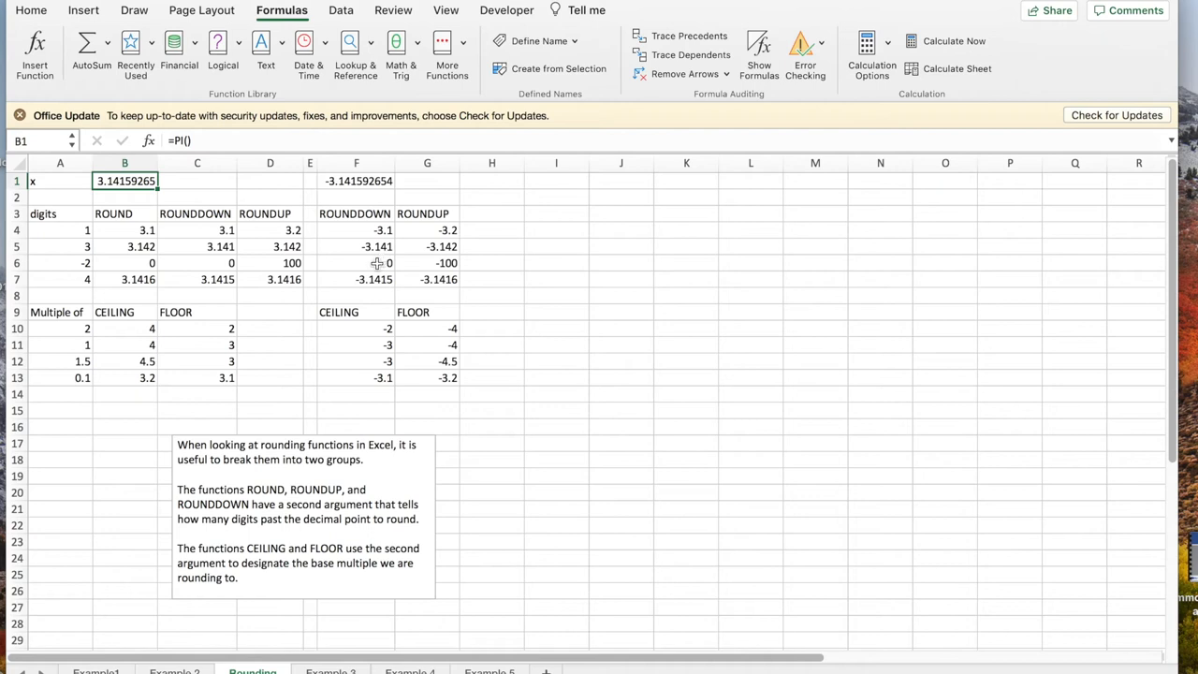
mouse_move(367, 265)
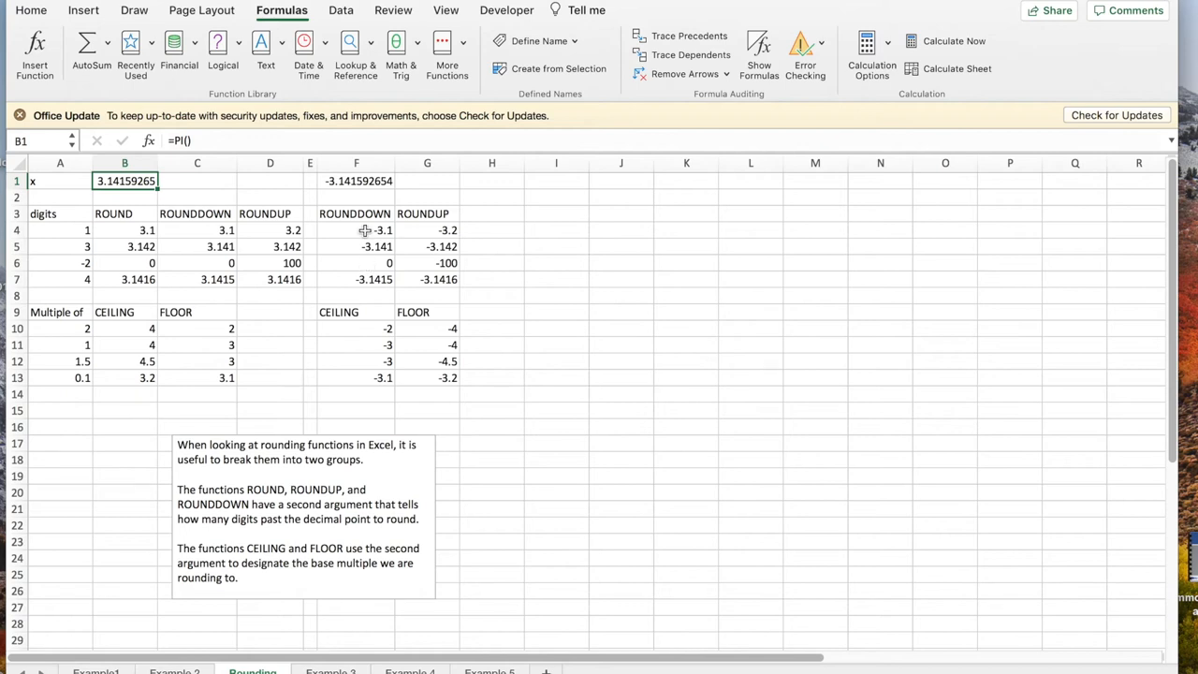
mouse_move(371, 232)
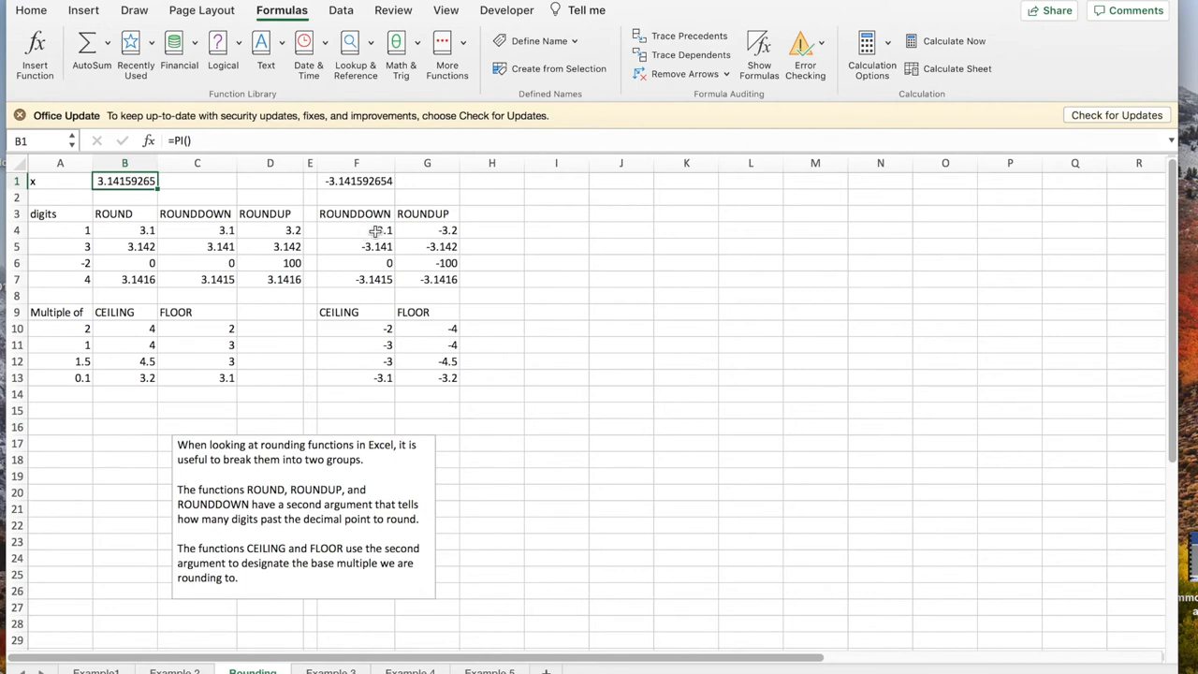
mouse_move(442, 230)
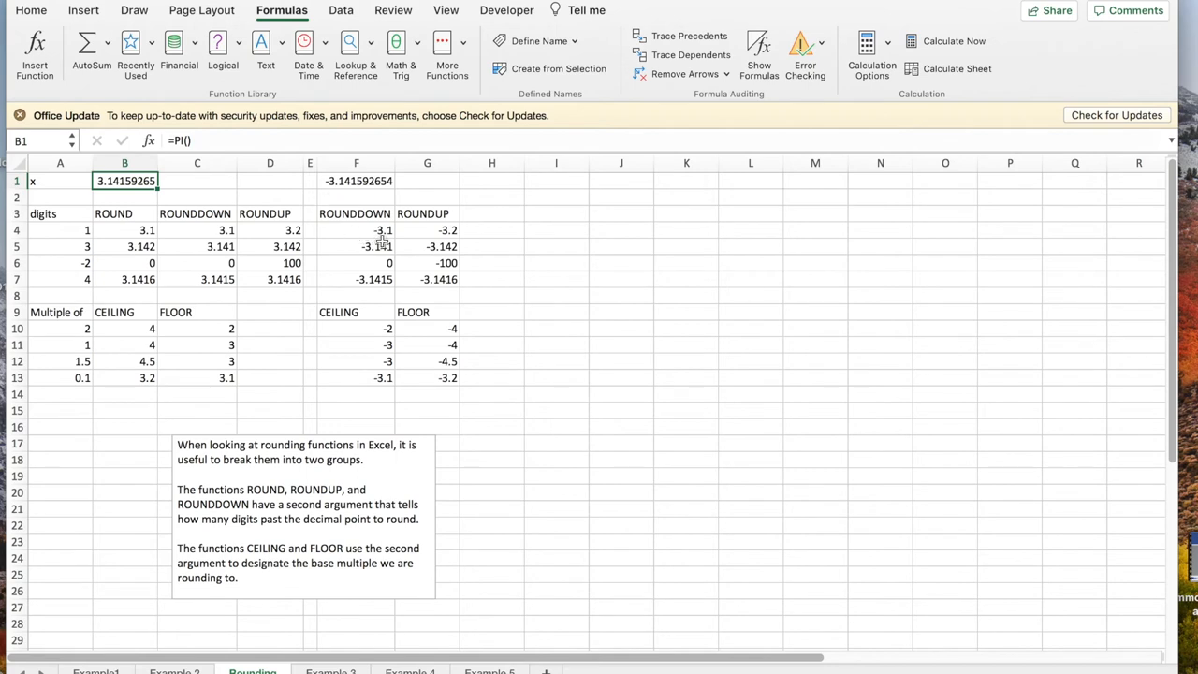
mouse_move(433, 240)
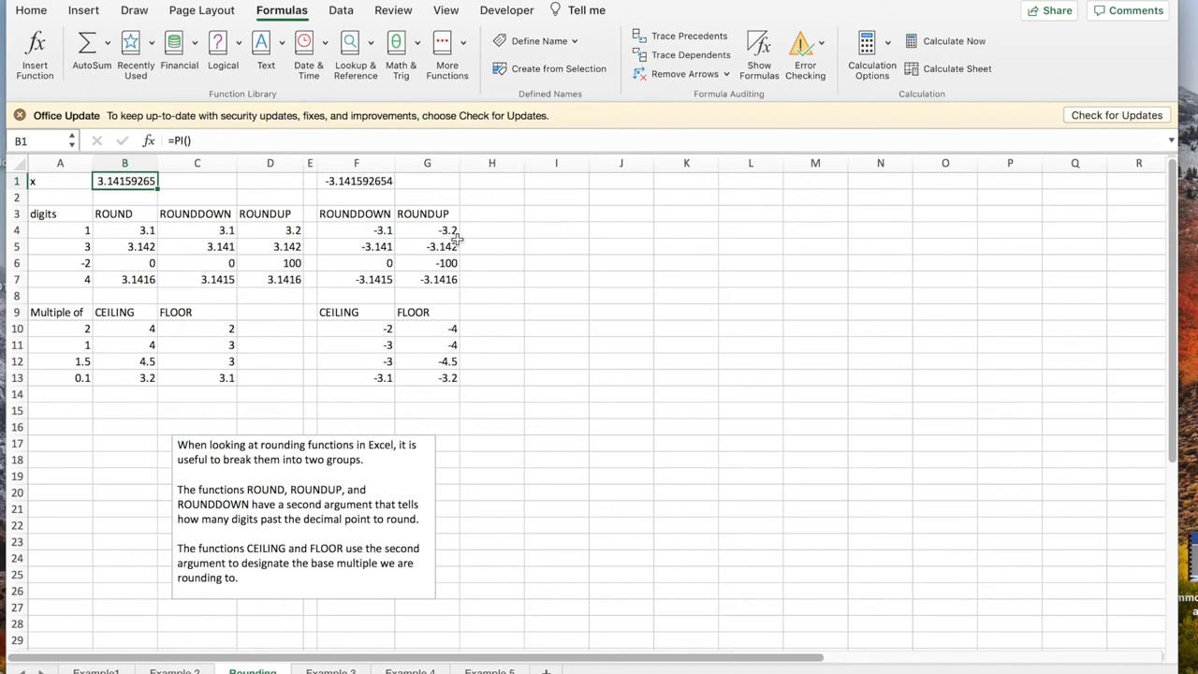
click(427, 213)
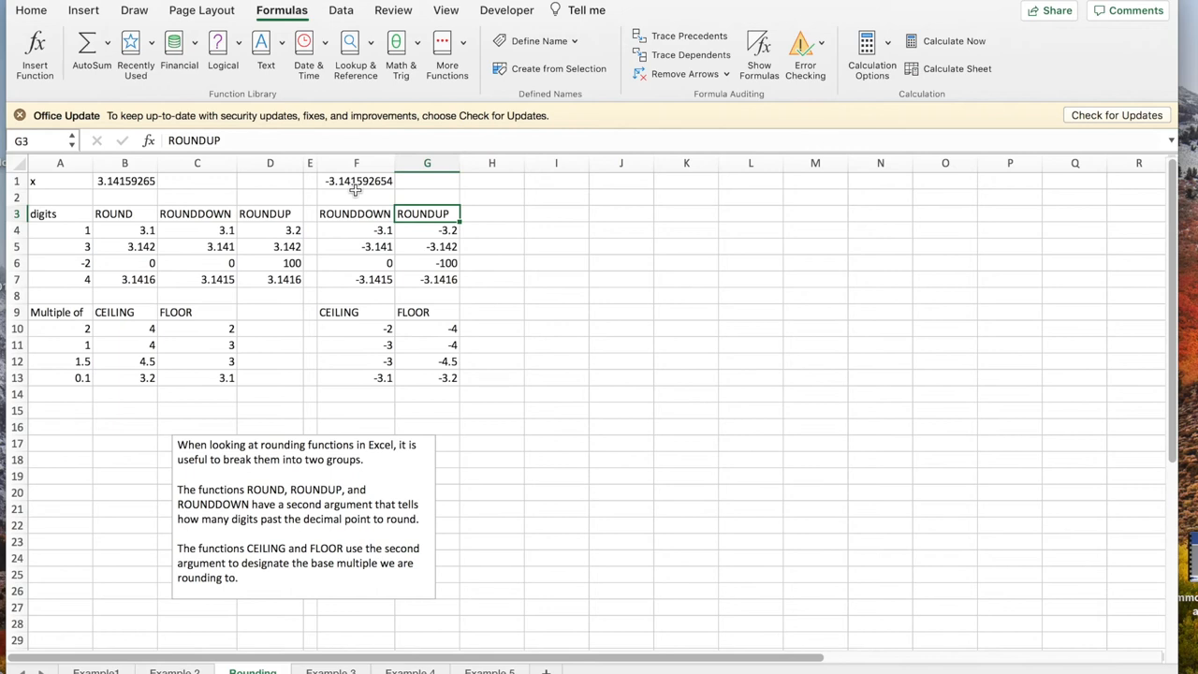
mouse_move(419, 240)
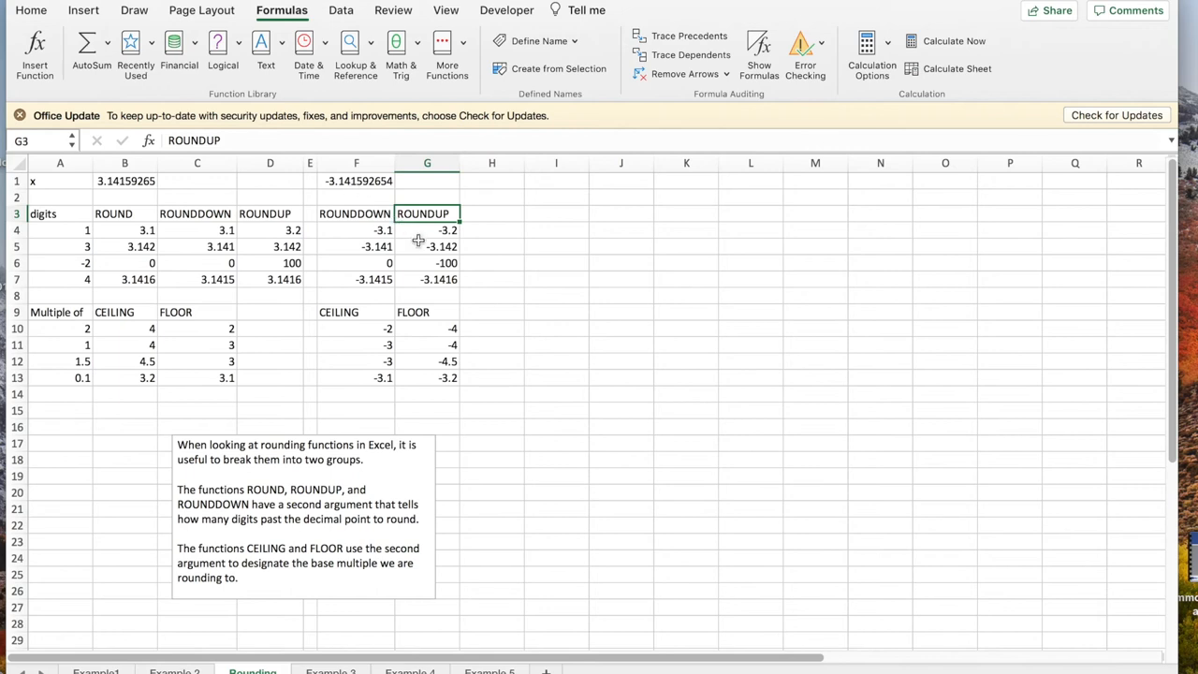
mouse_move(423, 236)
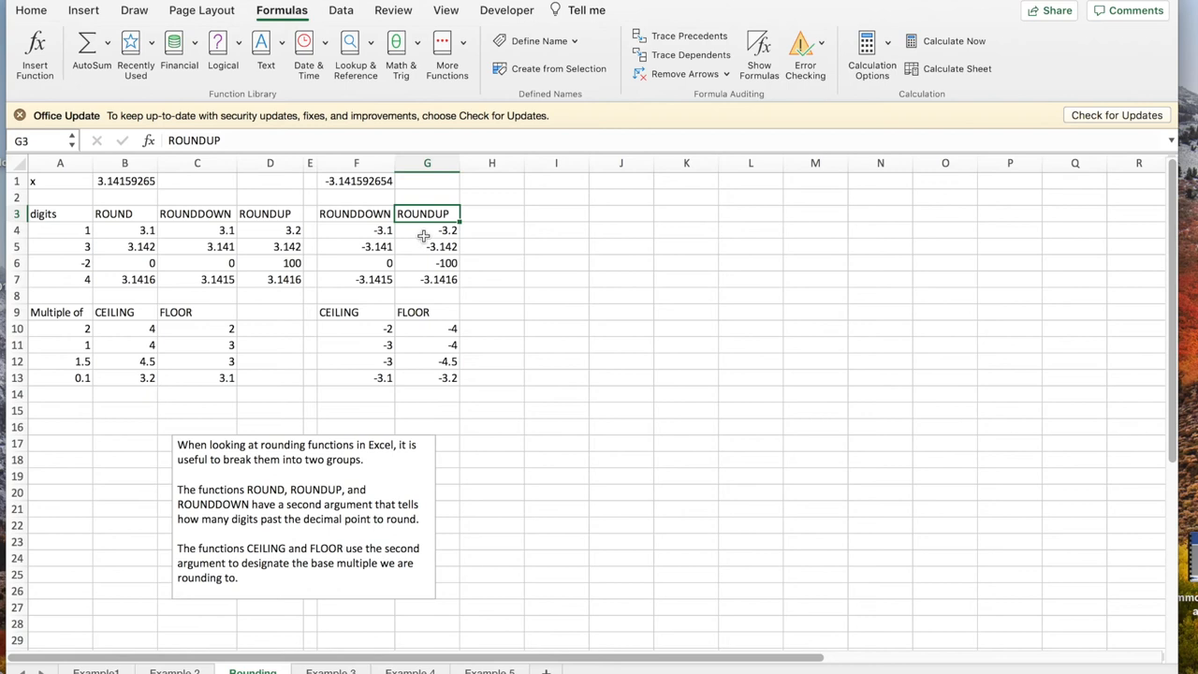
mouse_move(183, 320)
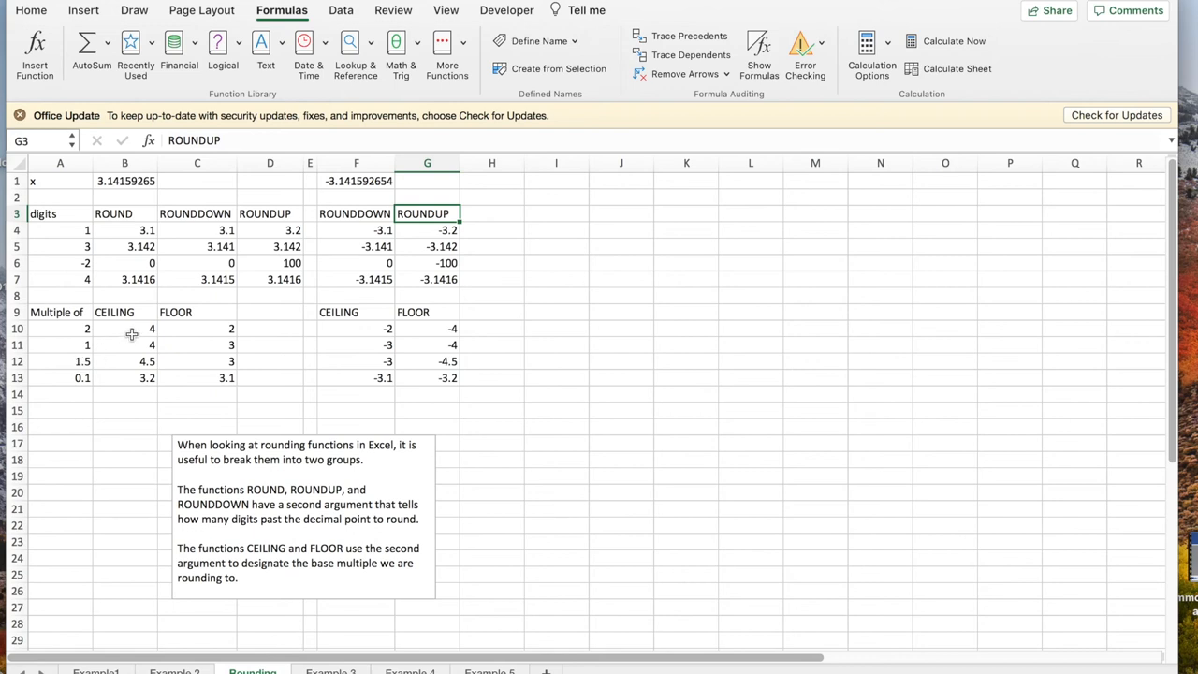
mouse_move(140, 329)
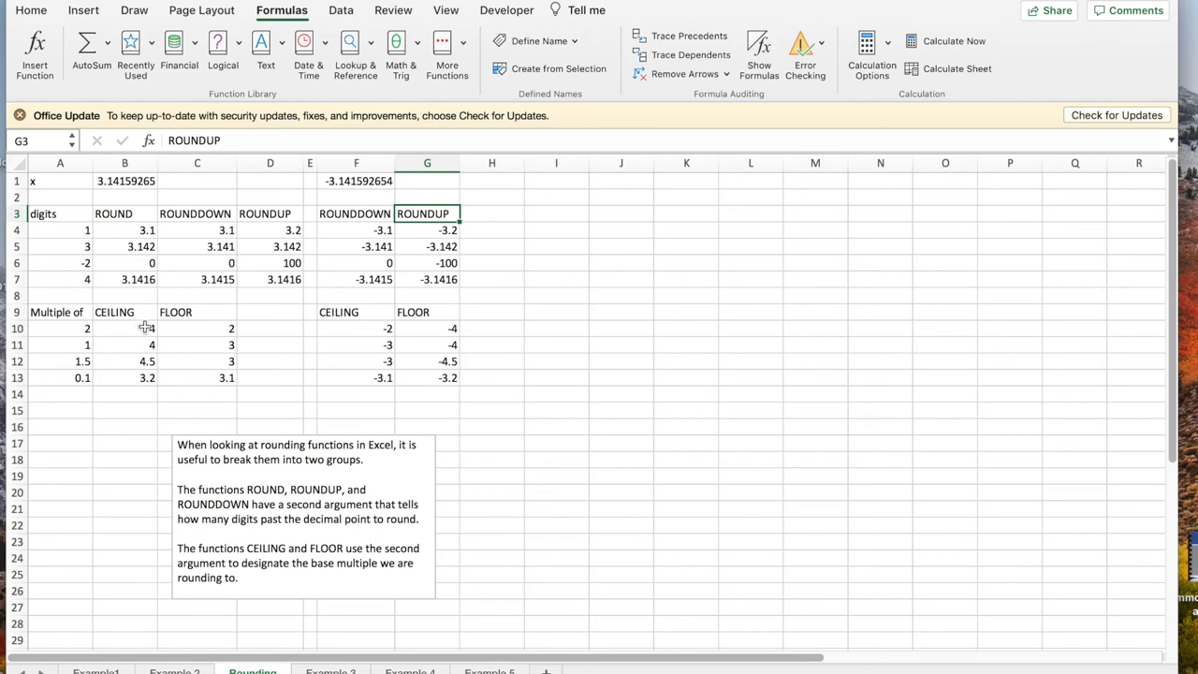
mouse_move(146, 326)
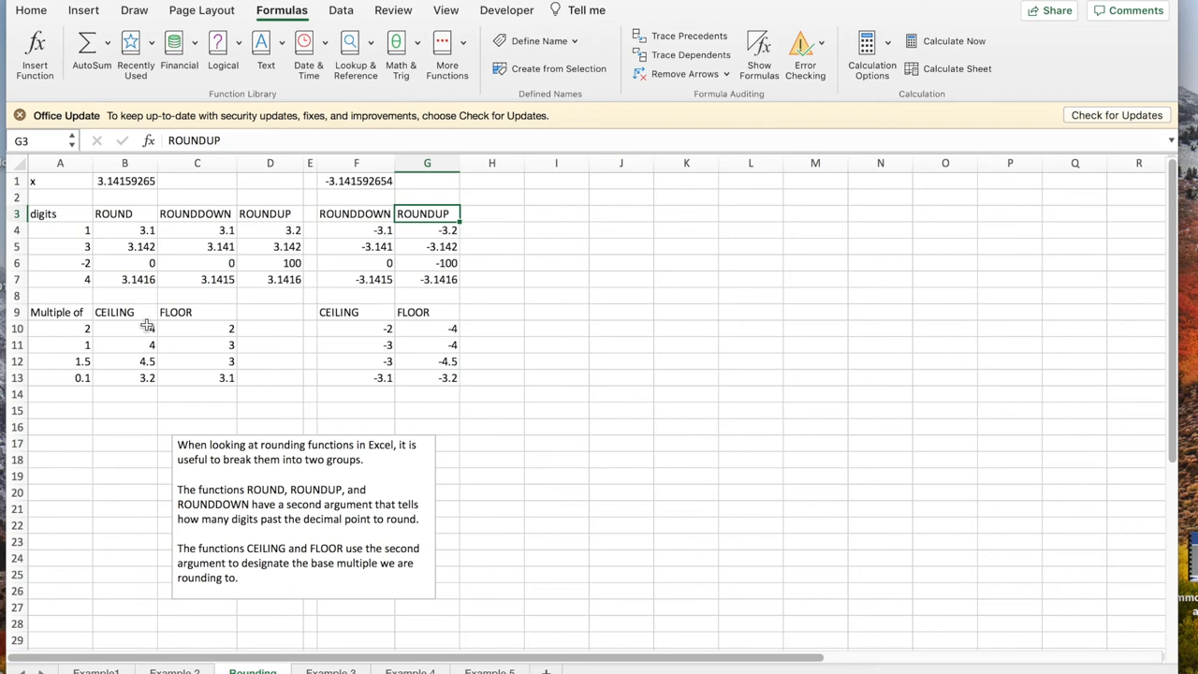
mouse_move(146, 326)
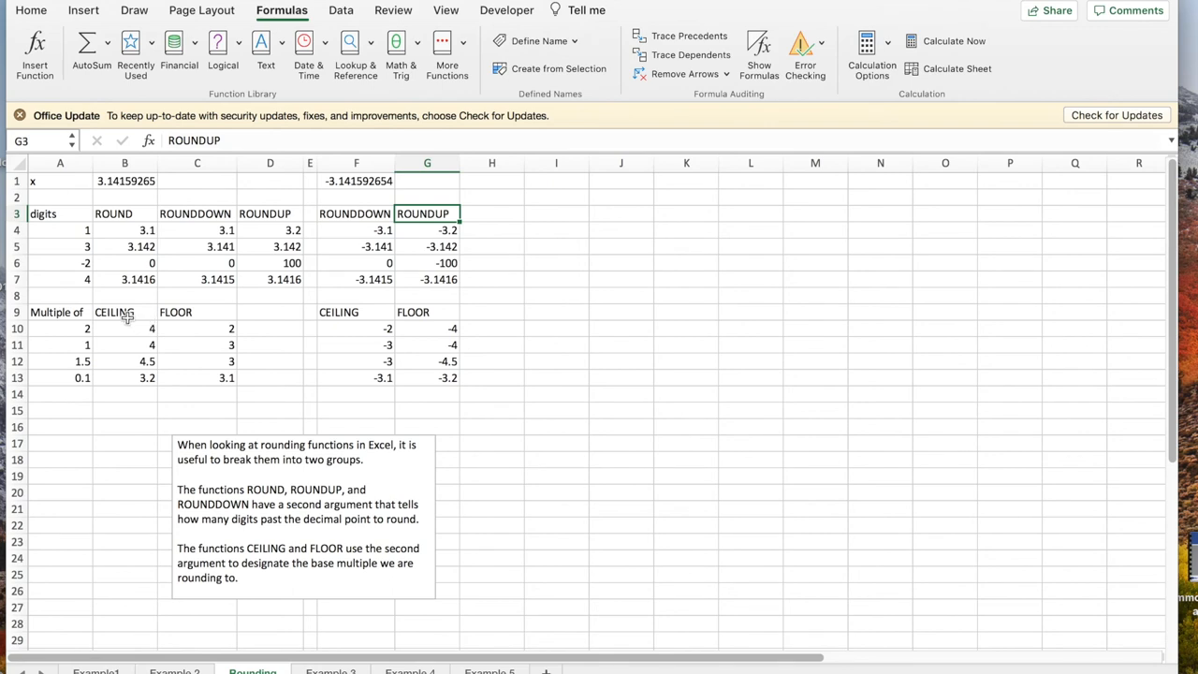
mouse_move(146, 325)
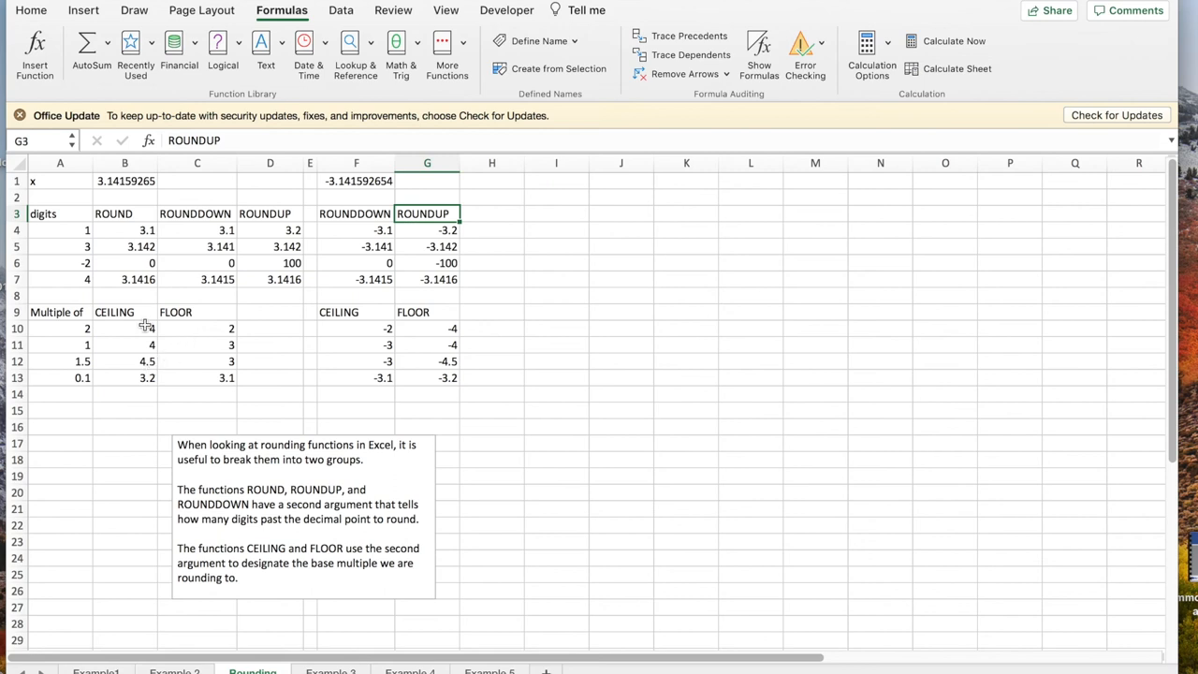
mouse_move(359, 333)
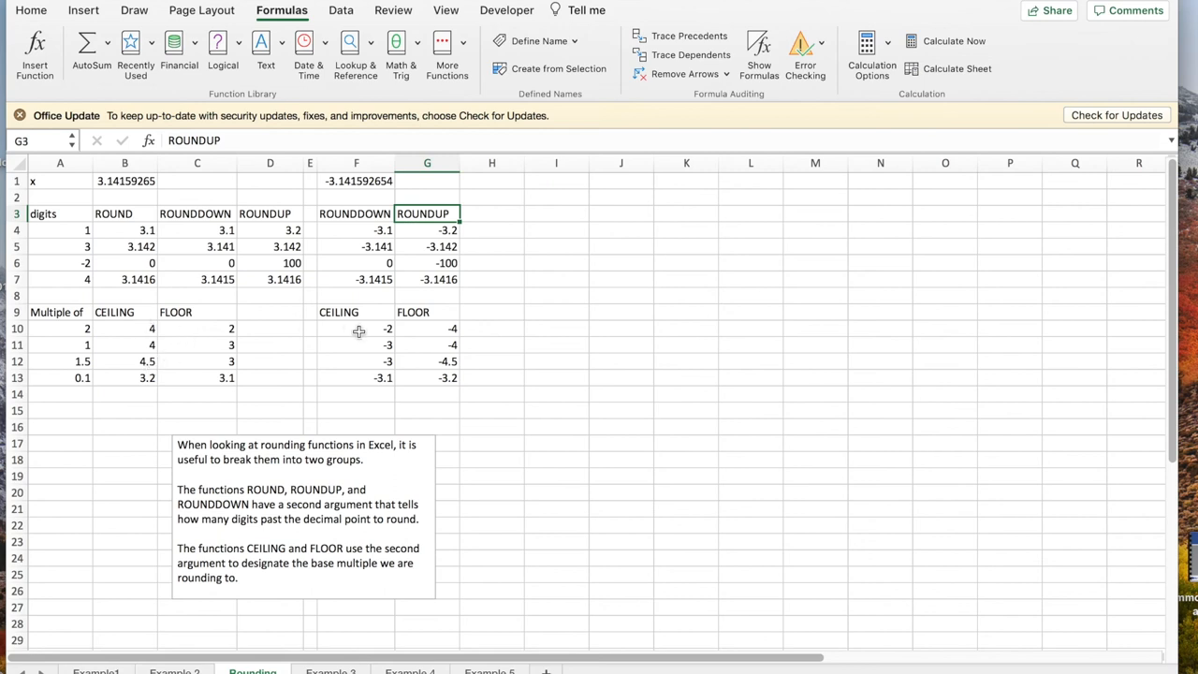
mouse_move(315, 322)
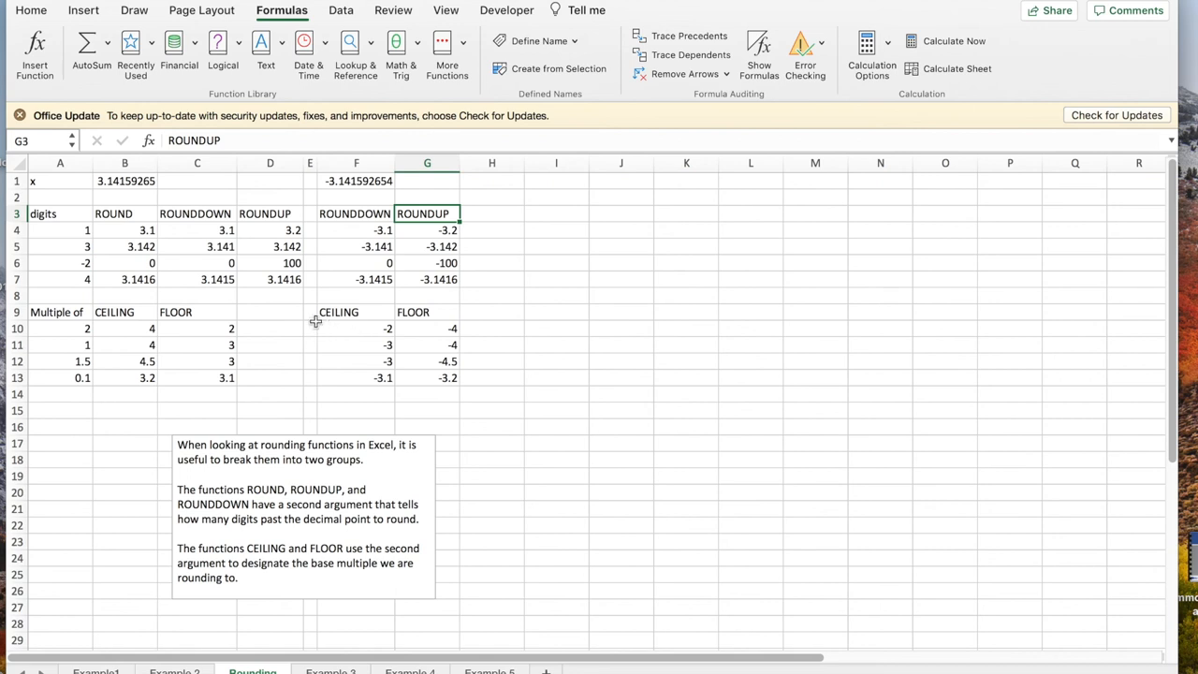
mouse_move(428, 333)
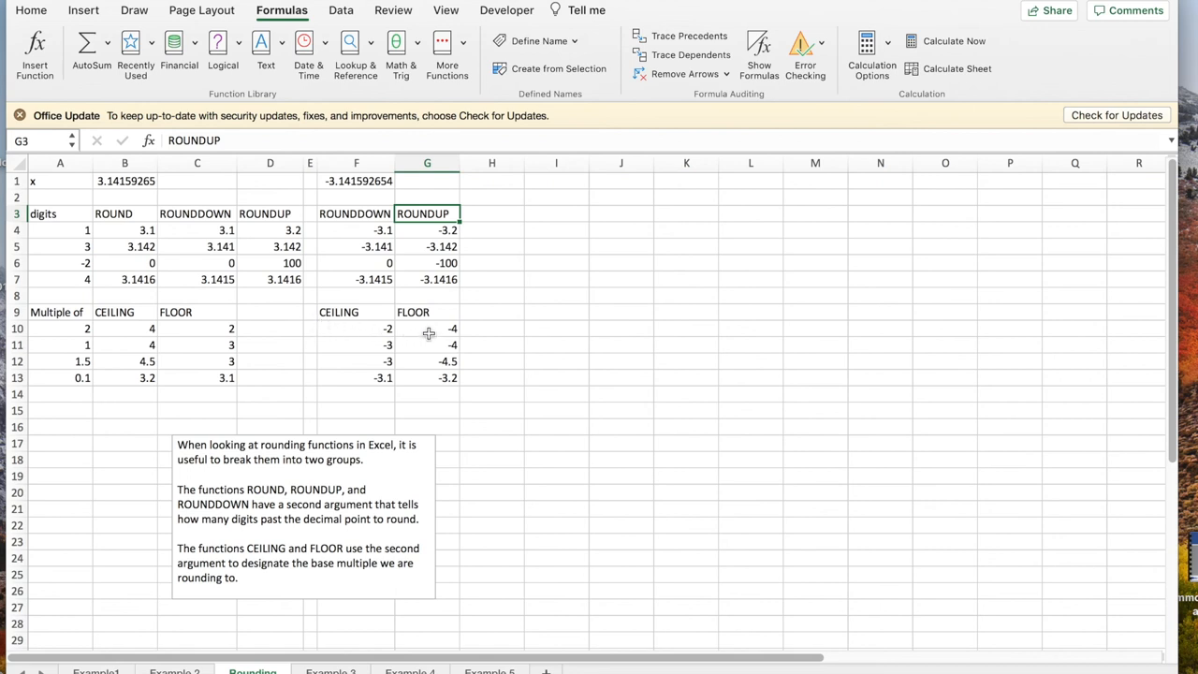
mouse_move(376, 266)
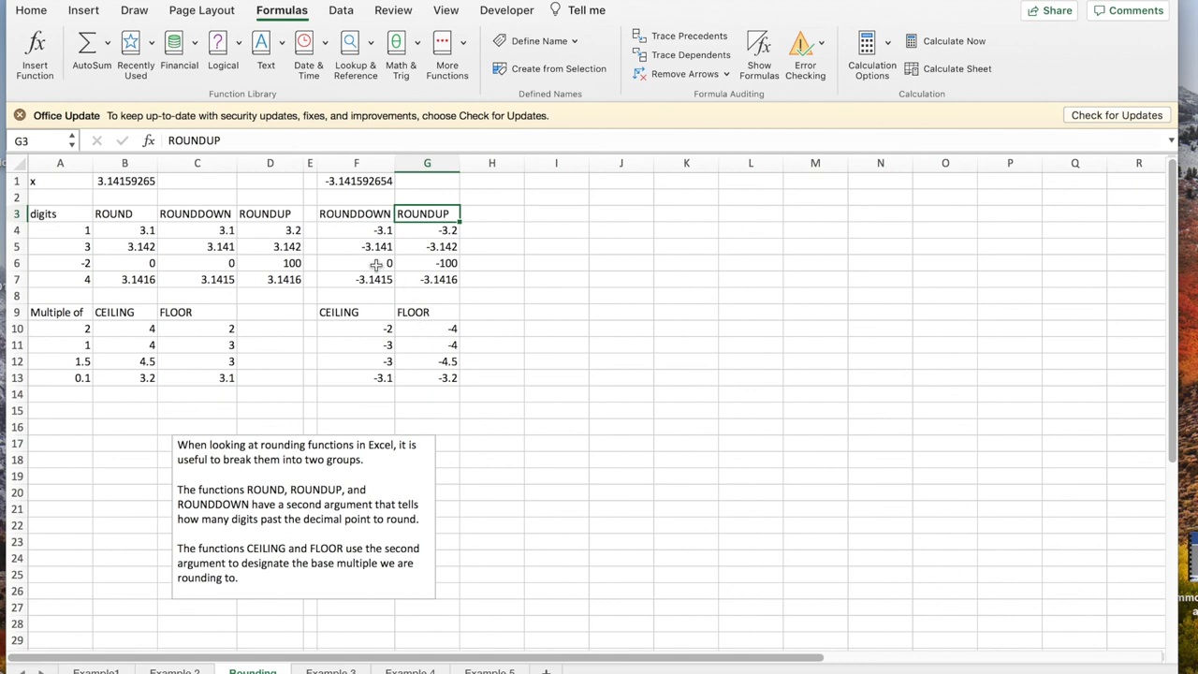
mouse_move(410, 247)
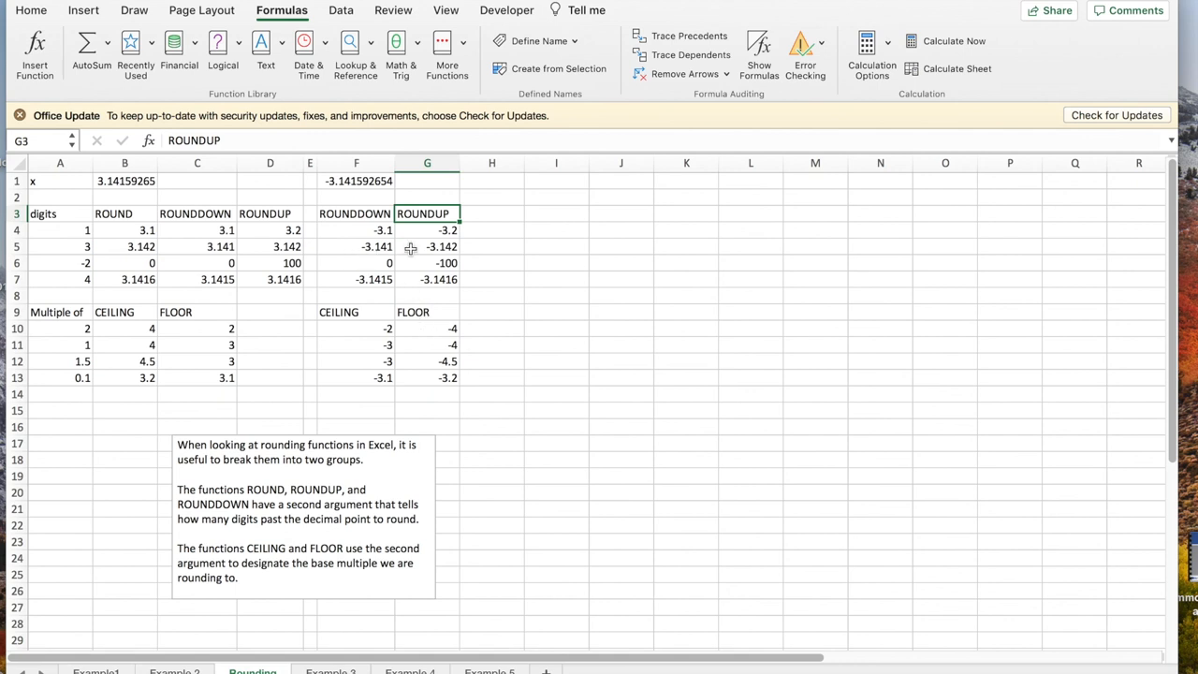
mouse_move(413, 334)
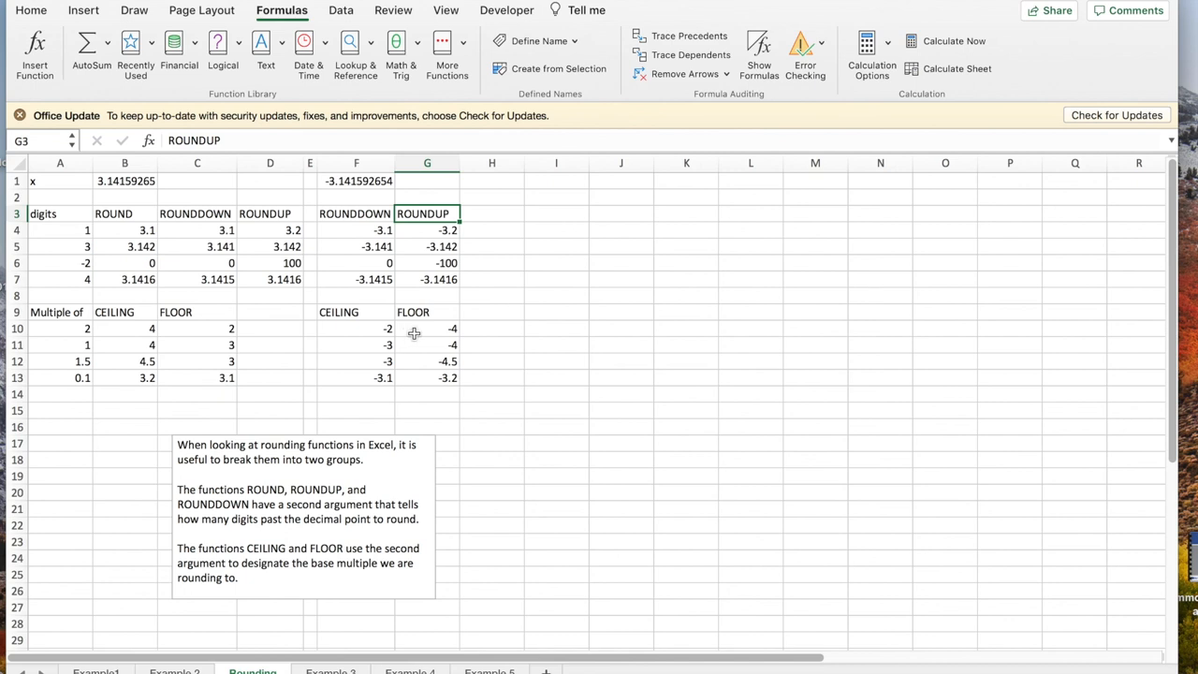